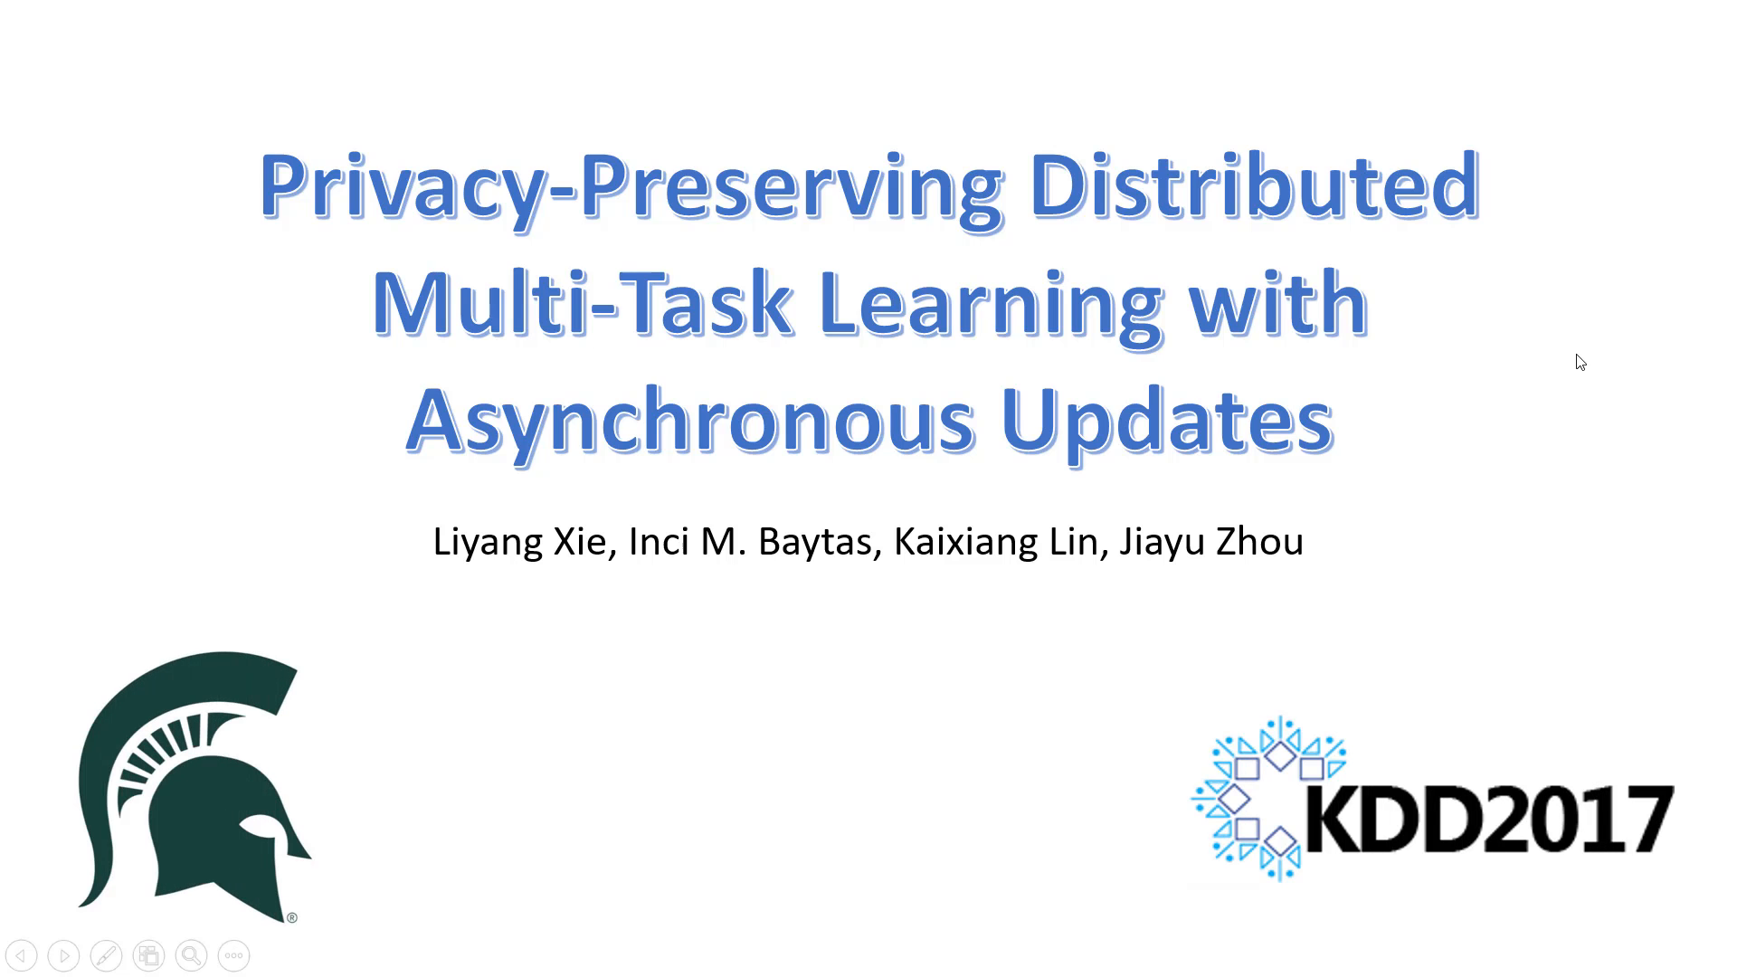
{"action": "mouse_move", "coordinate": [1672, 380]}
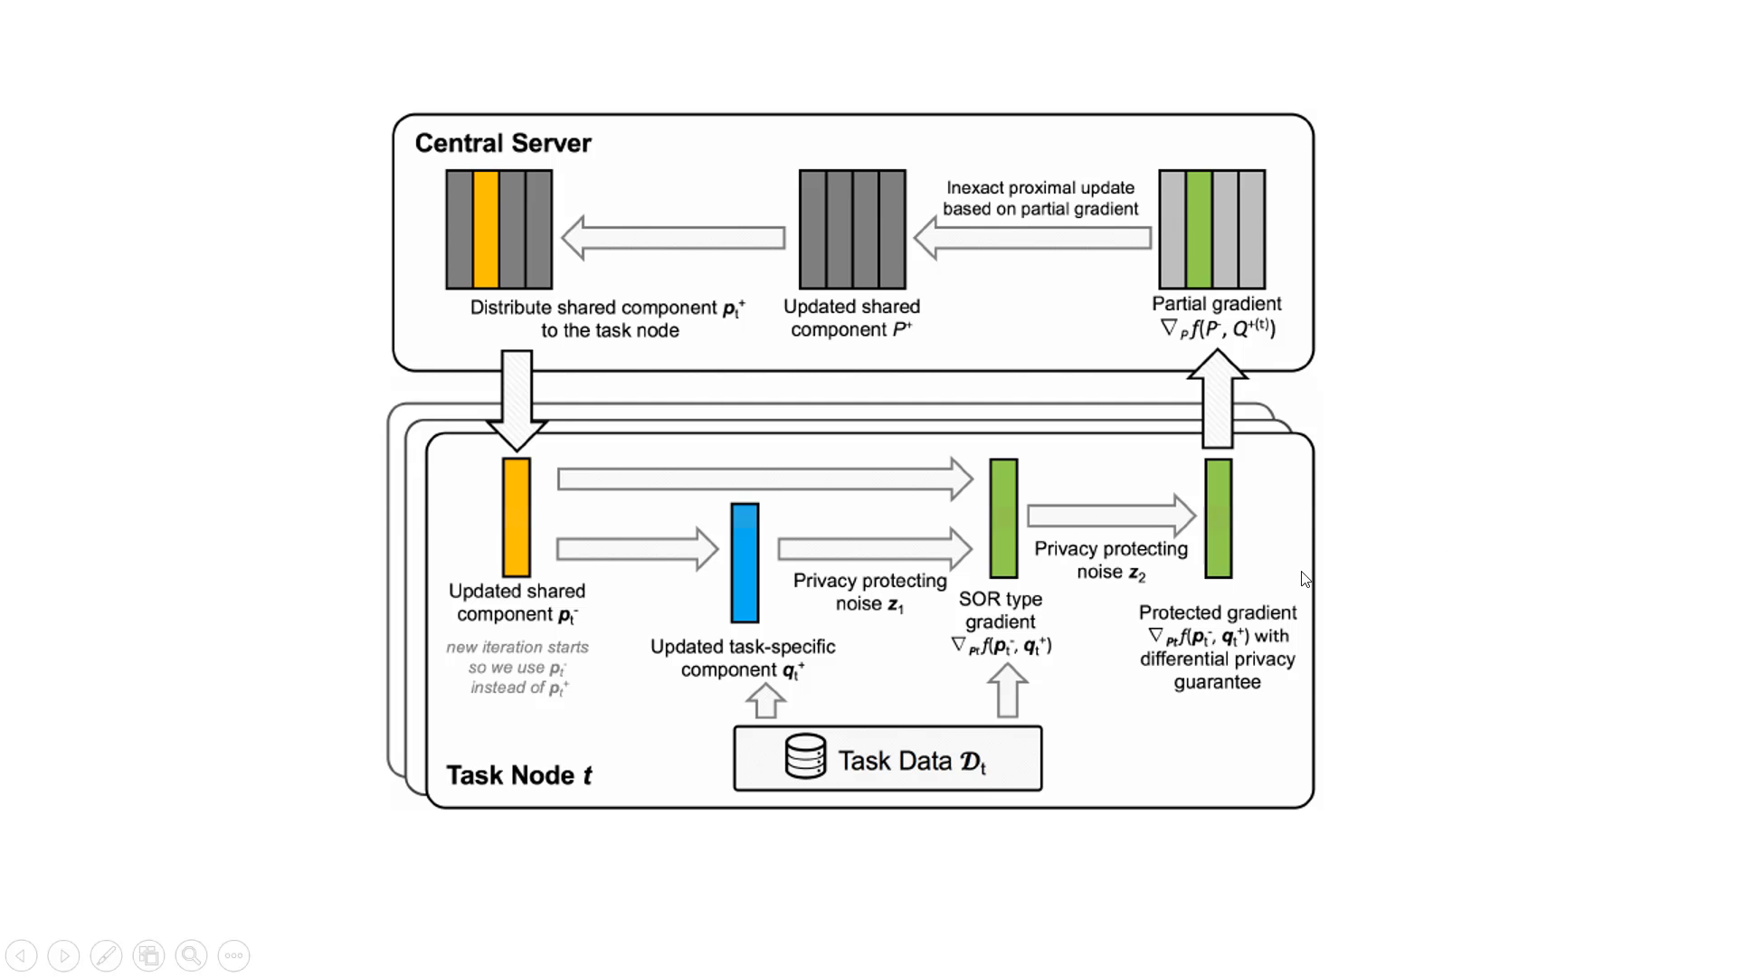
{"action": "mouse_move", "coordinate": [676, 696]}
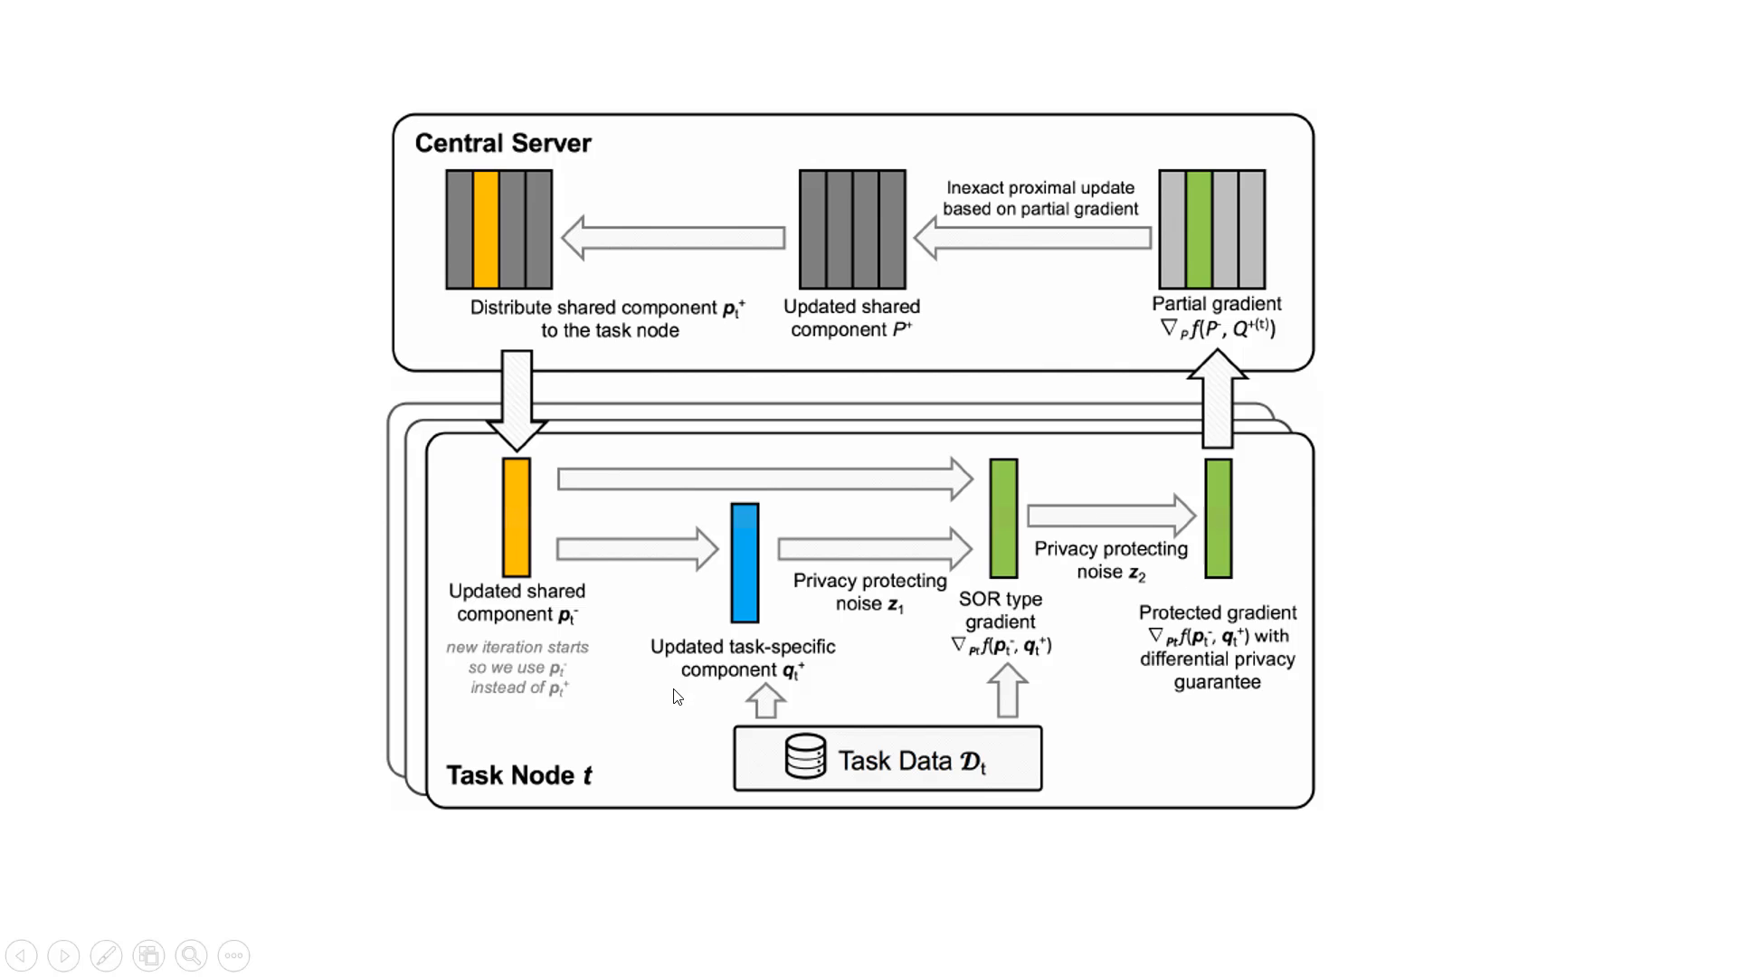
{"action": "mouse_move", "coordinate": [749, 700]}
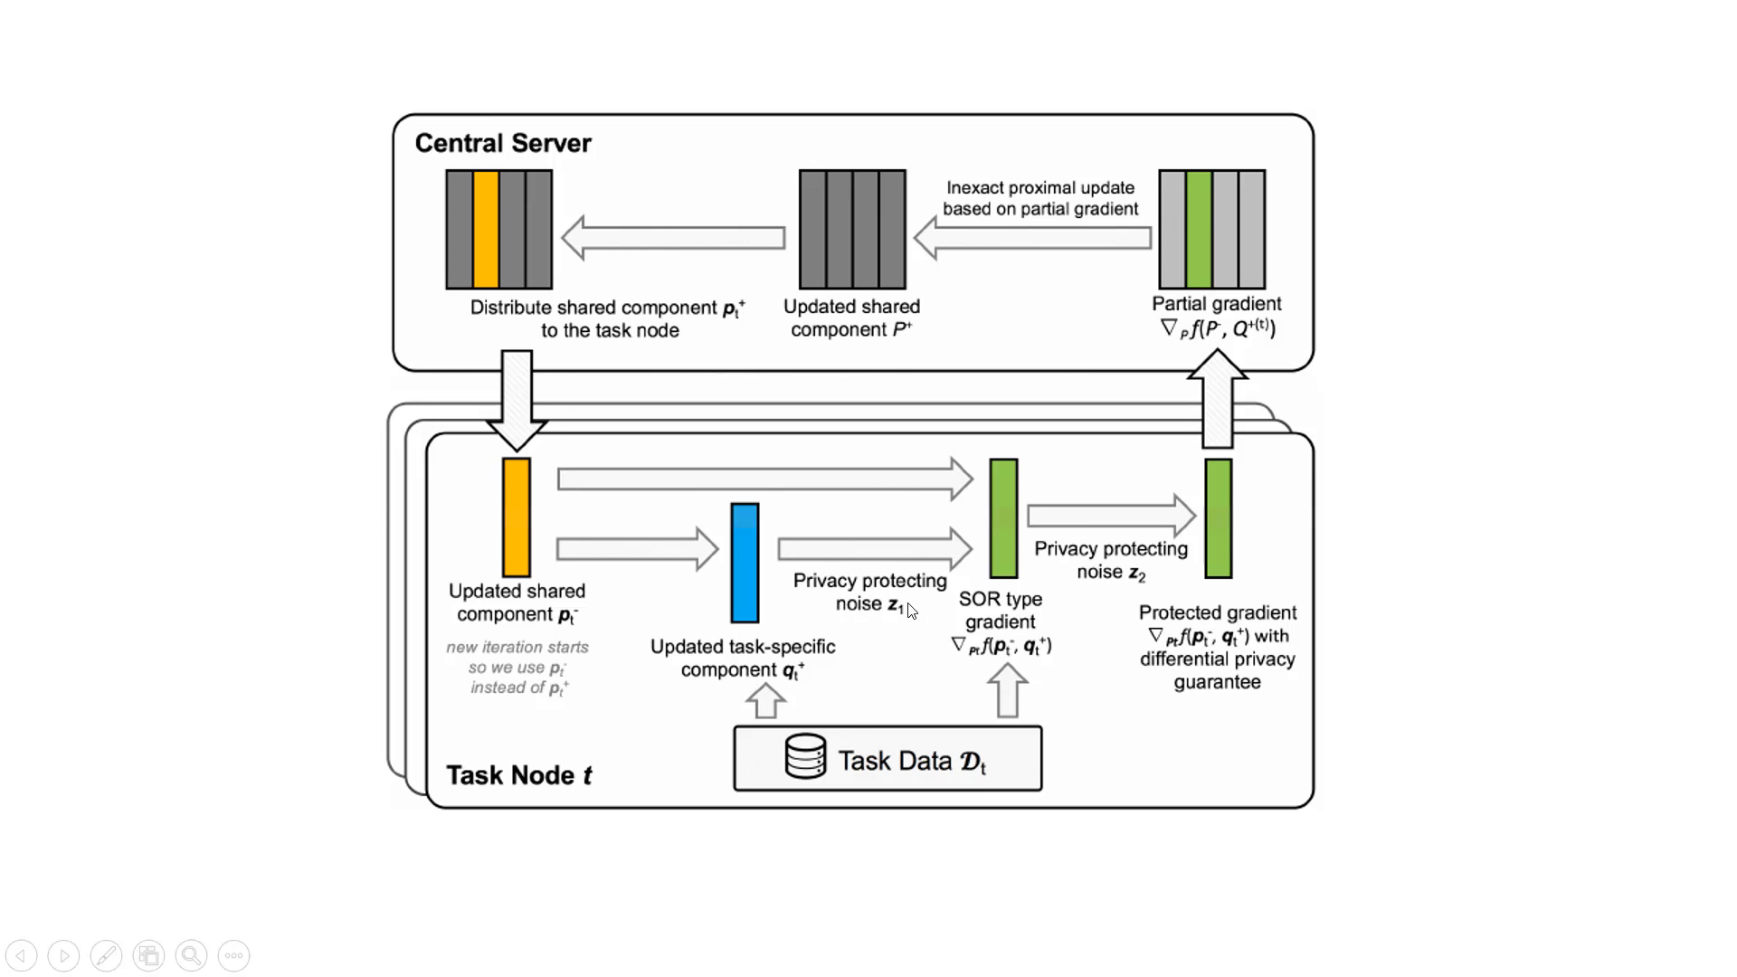
{"action": "mouse_move", "coordinate": [915, 612]}
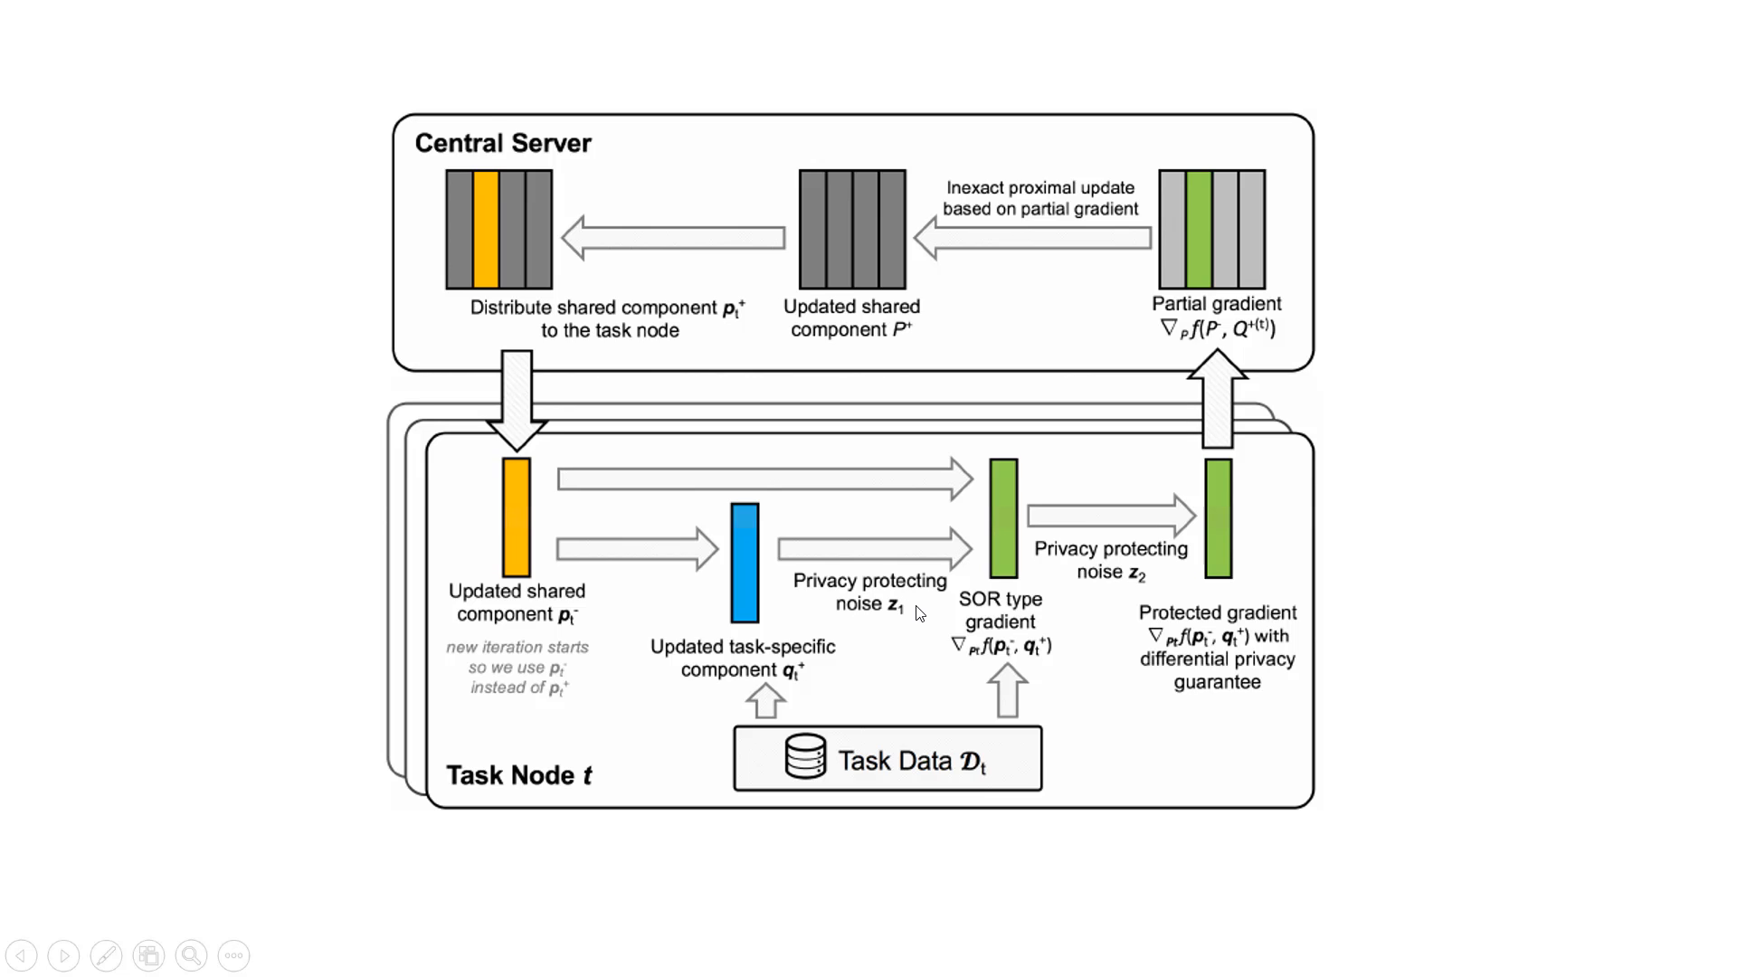
{"action": "mouse_move", "coordinate": [1031, 668]}
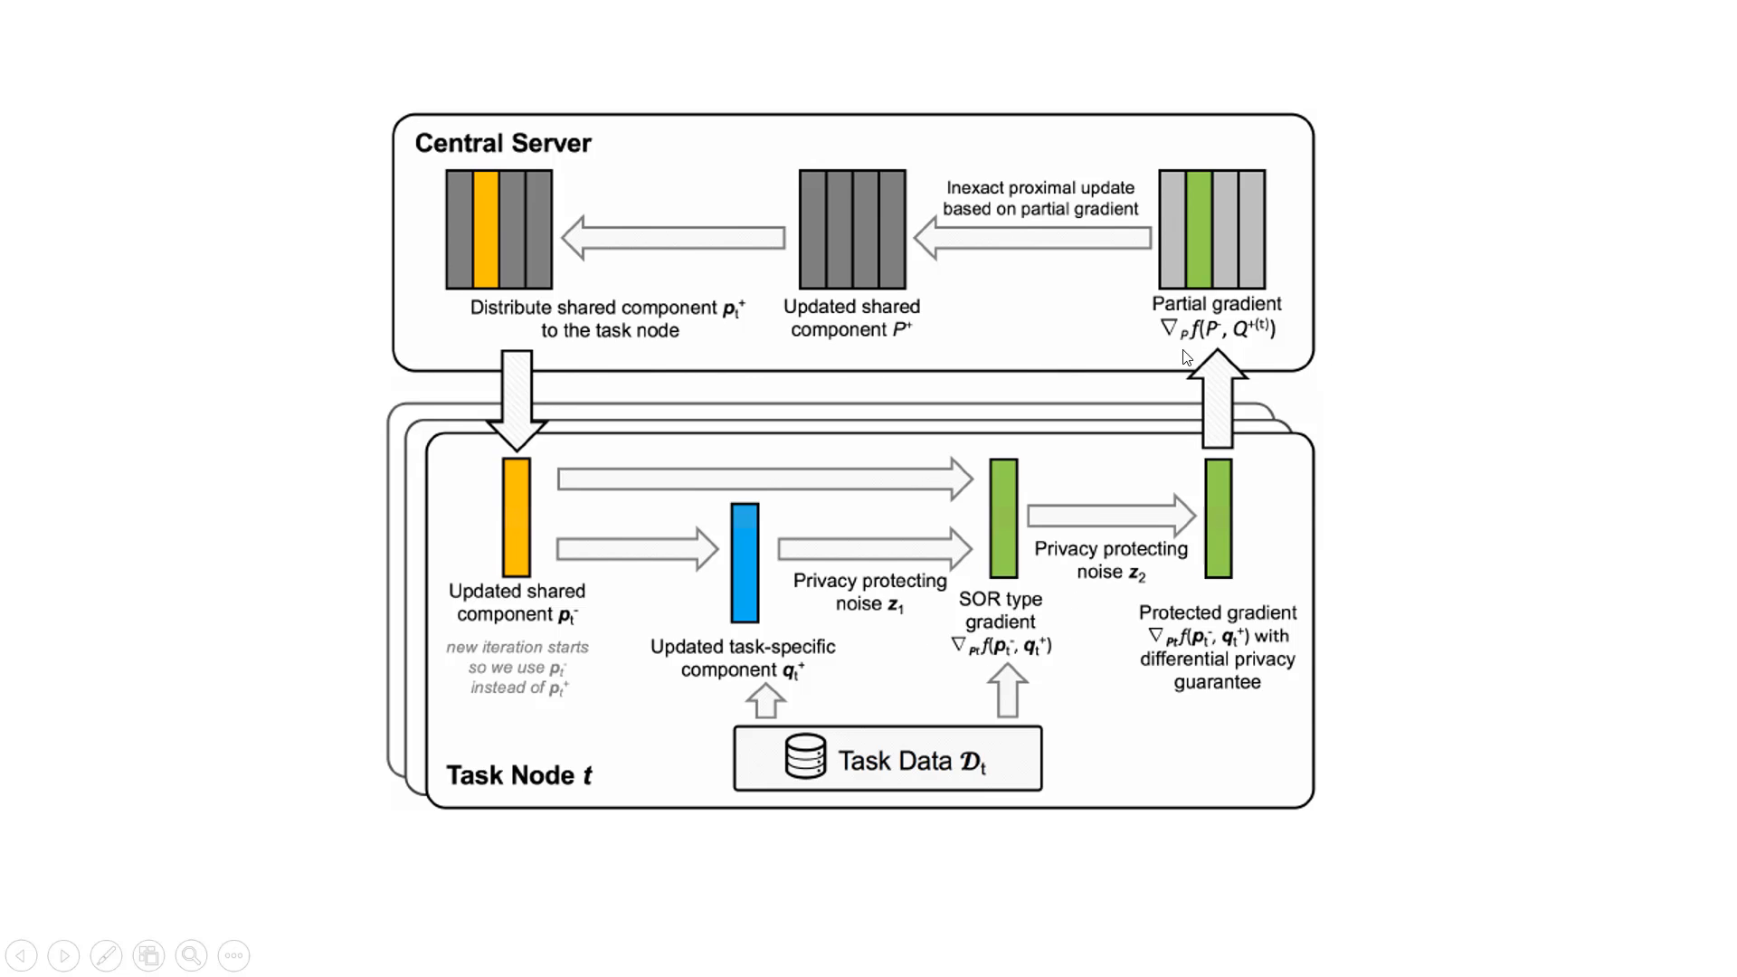
{"action": "mouse_move", "coordinate": [1203, 346]}
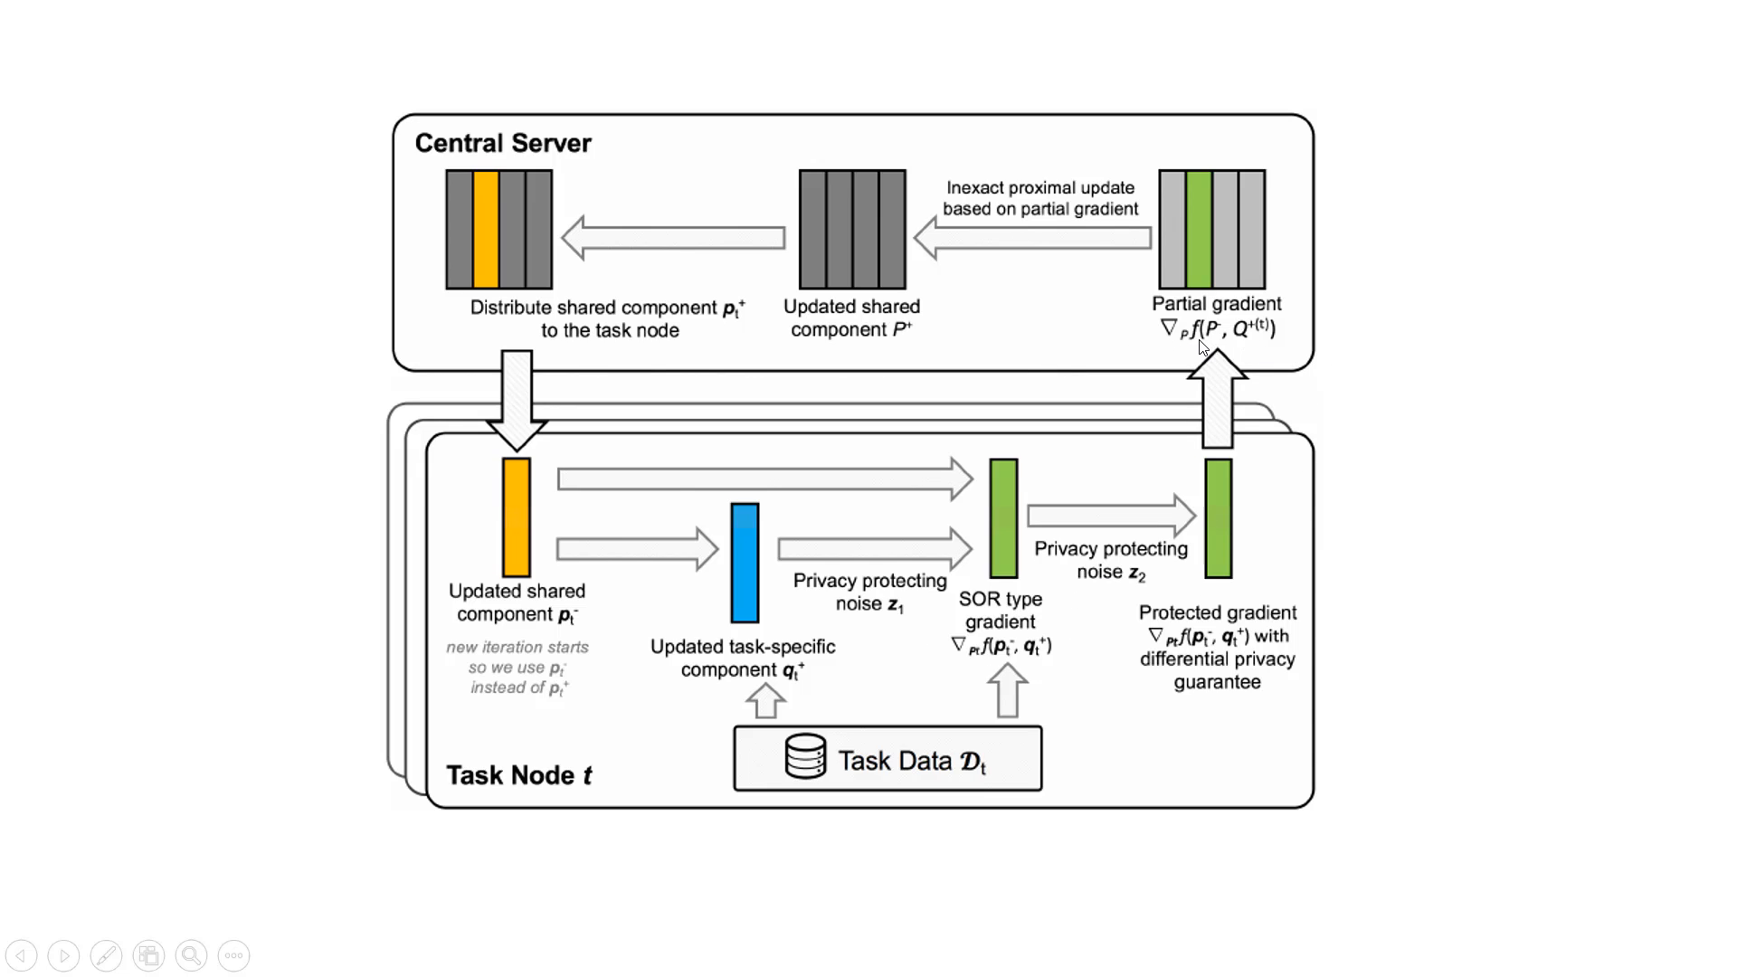
{"action": "mouse_move", "coordinate": [887, 374]}
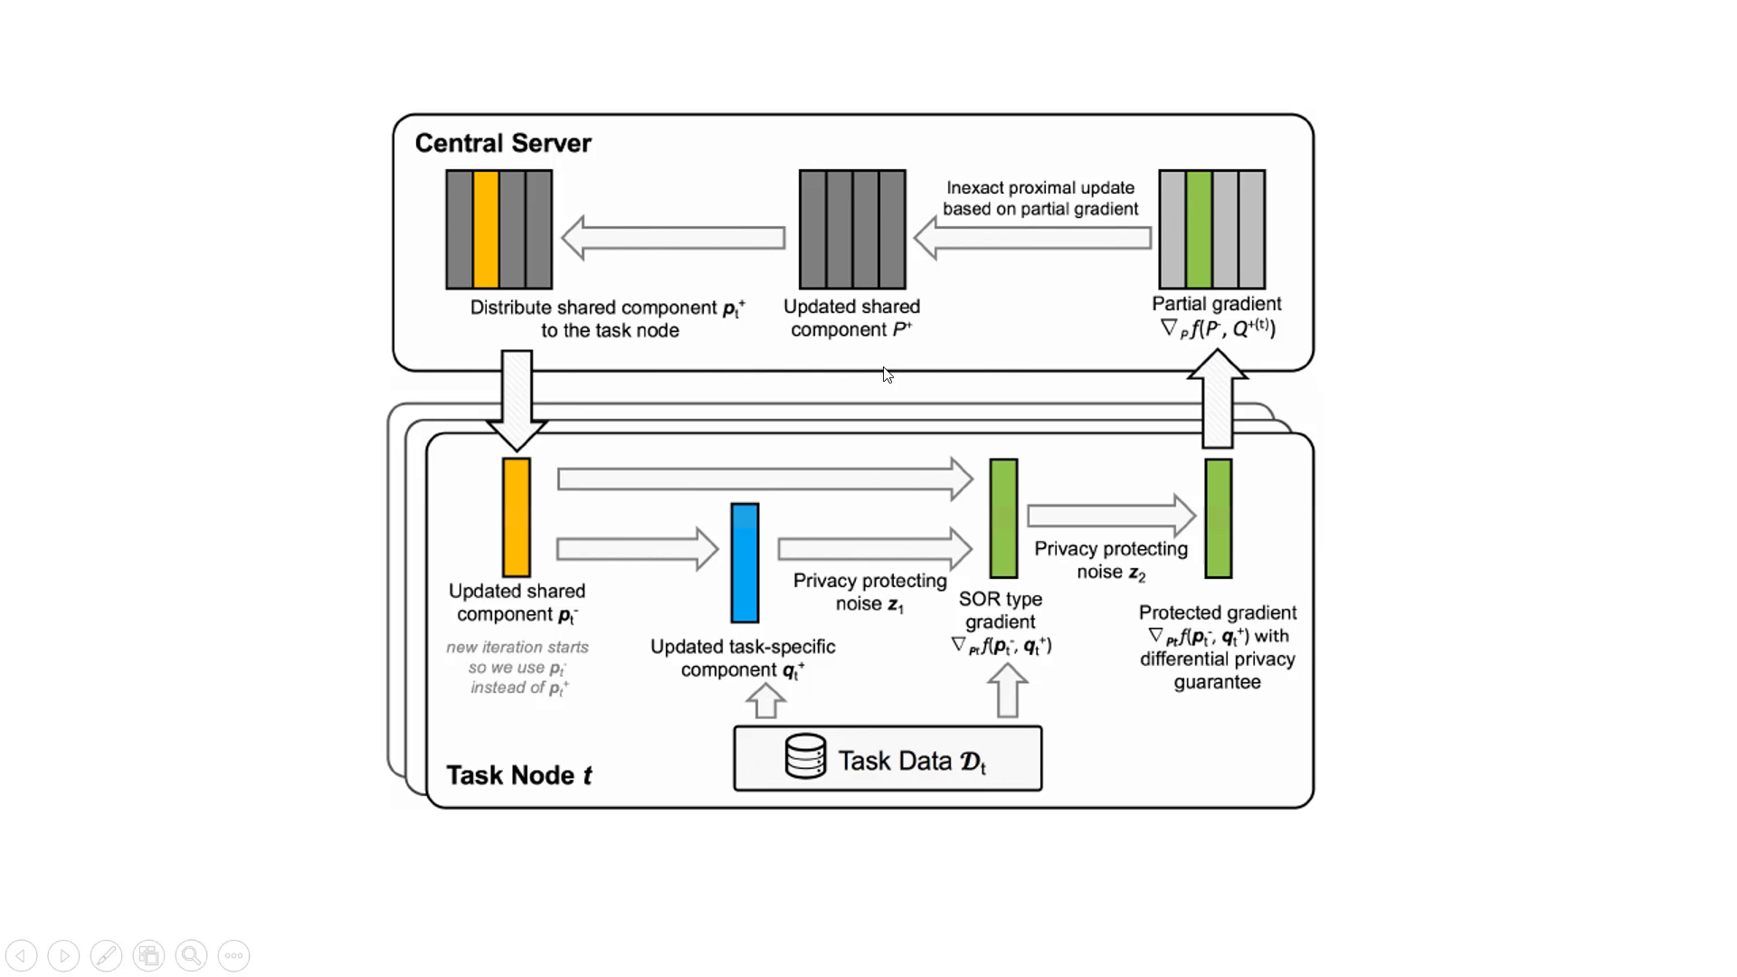